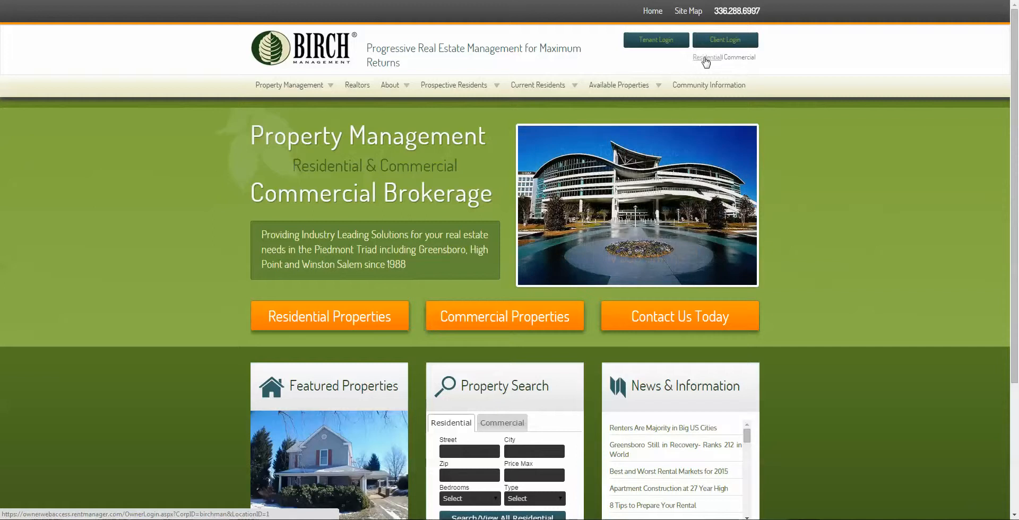
Open the Residential client login page from the Birch Management site header.
{"action": "left_click", "coordinate": [700, 57]}
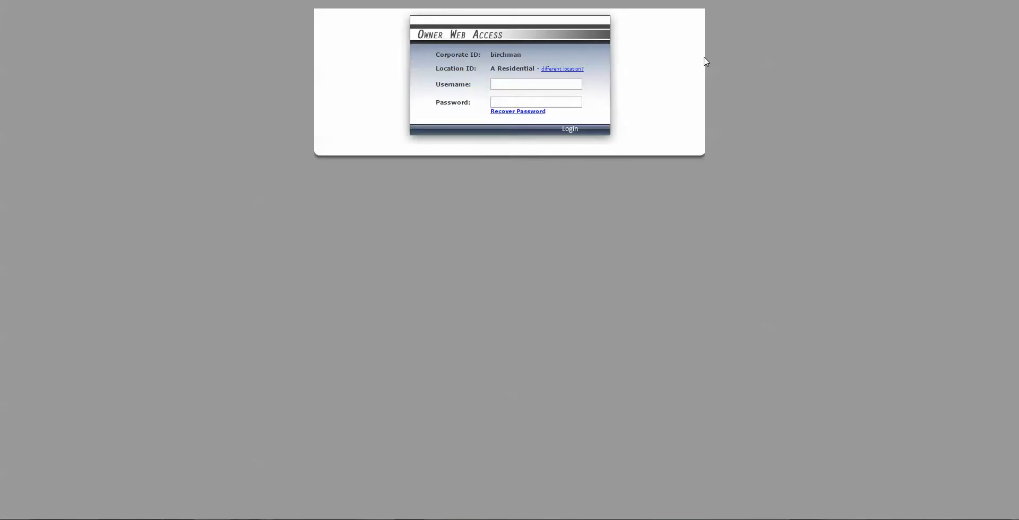
{"action": "mouse_move", "coordinate": [482, 83]}
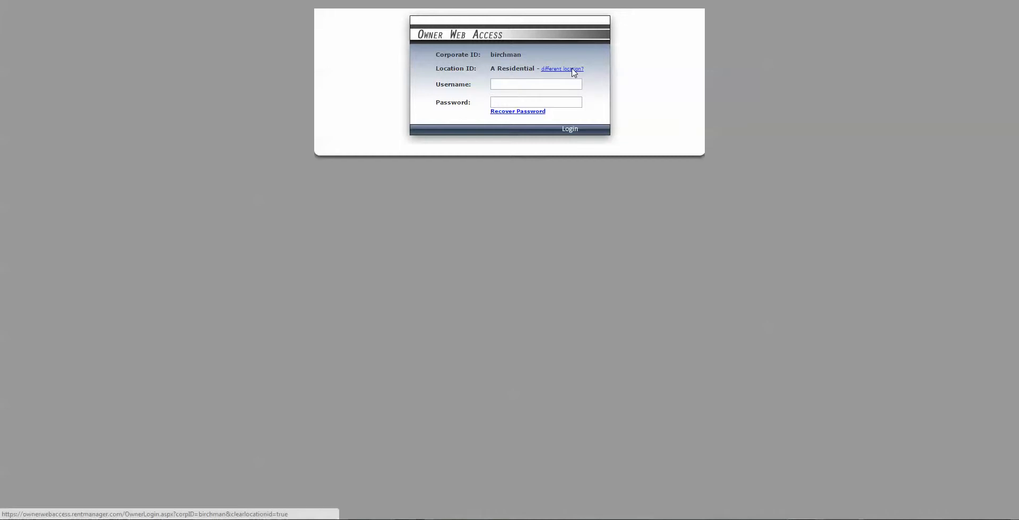
Switch the login location to a selectable list and keep A Residential chosen.
{"action": "left_click", "coordinate": [562, 69]}
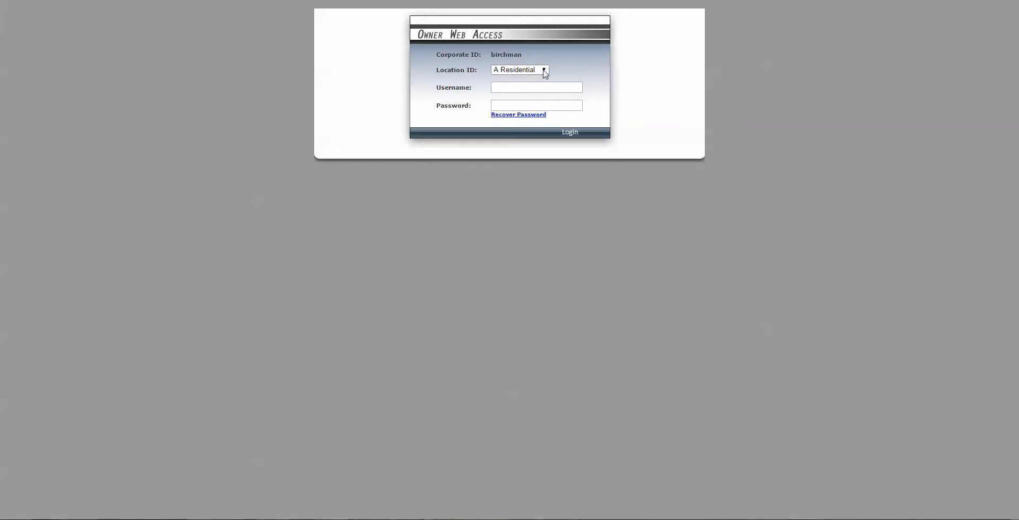
{"action": "left_click", "coordinate": [543, 70]}
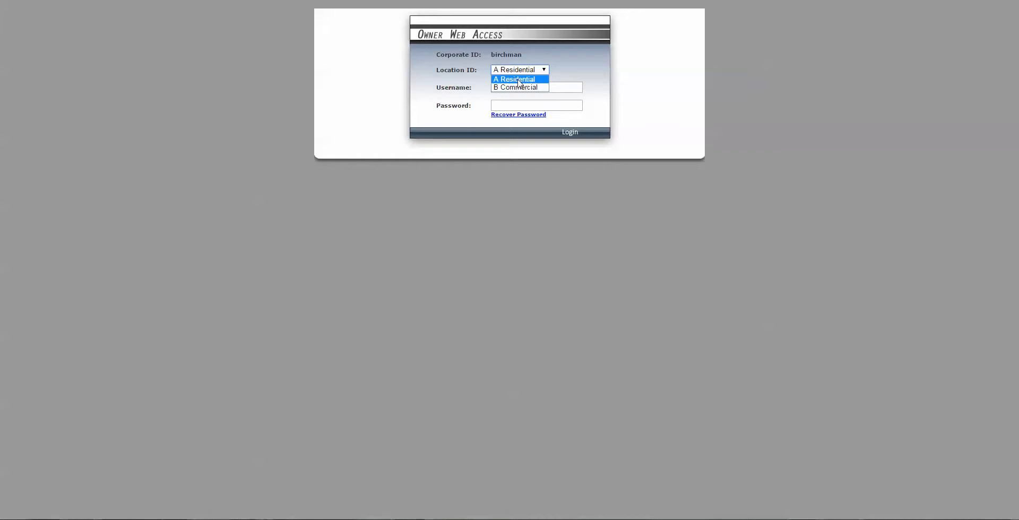
{"action": "left_click", "coordinate": [513, 79]}
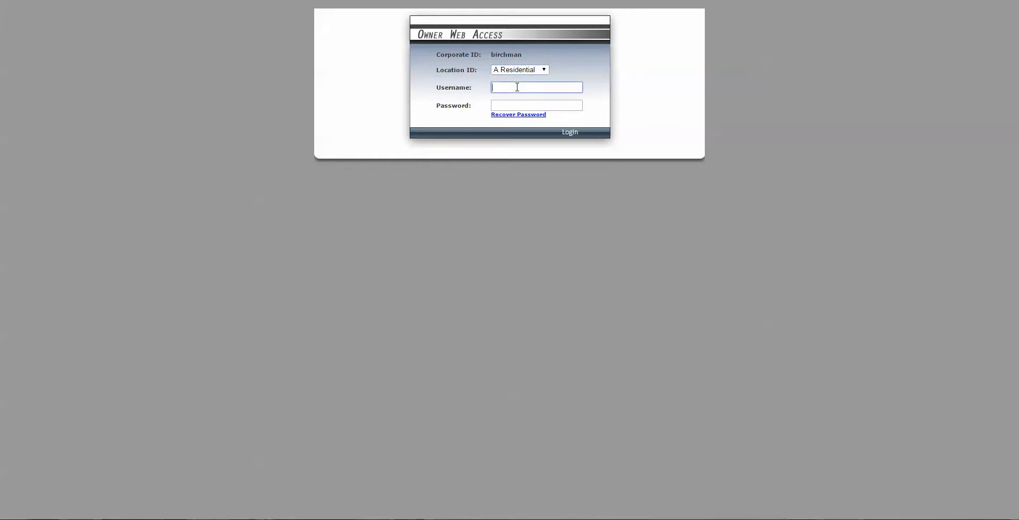
Log in with username 'sample' and its password to reach the owner home page.
{"action": "type", "text": "sample"}
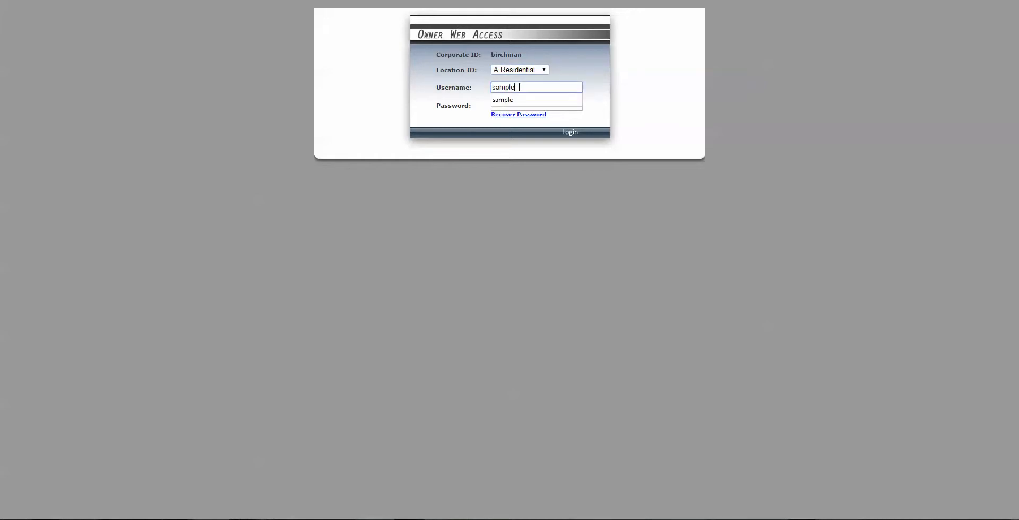
{"action": "left_click", "coordinate": [536, 105]}
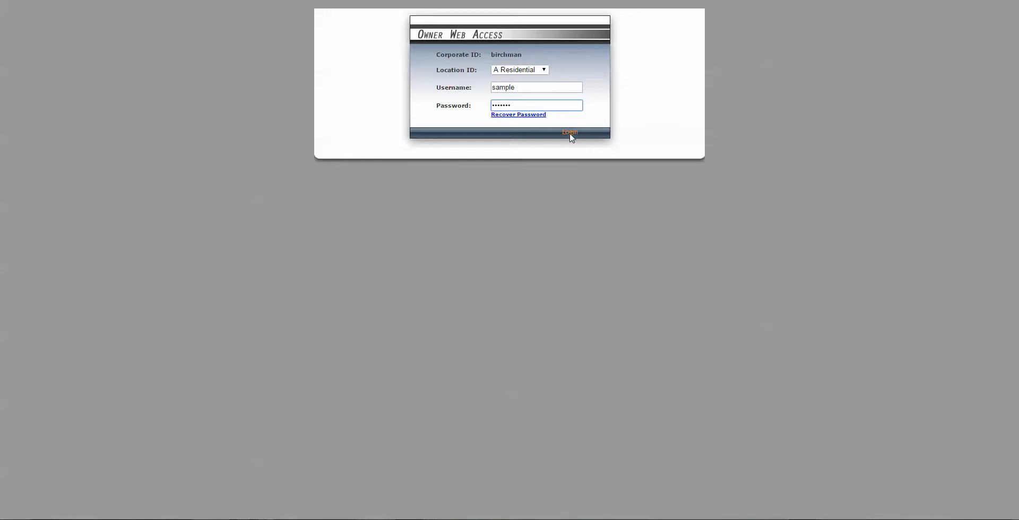
{"action": "left_click", "coordinate": [570, 133]}
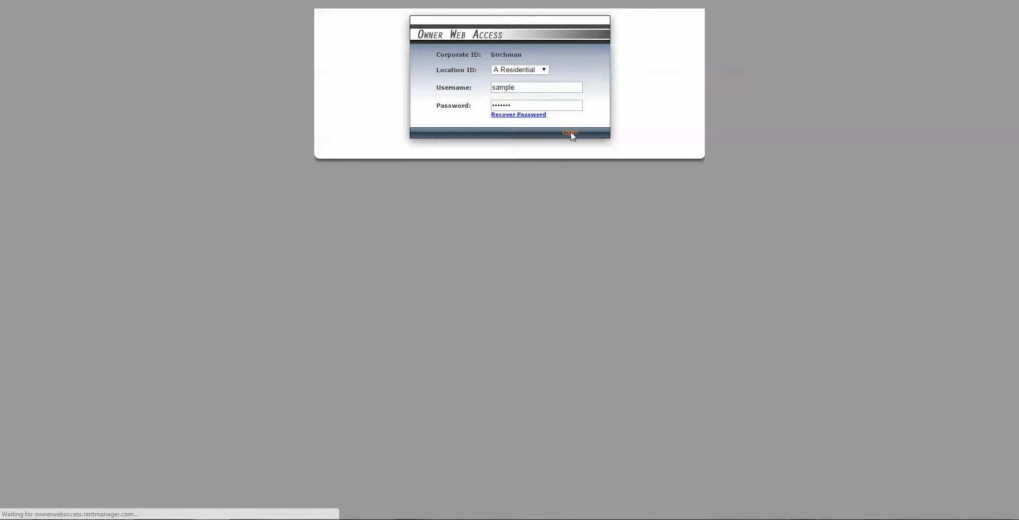
{"action": "left_click", "coordinate": [569, 133]}
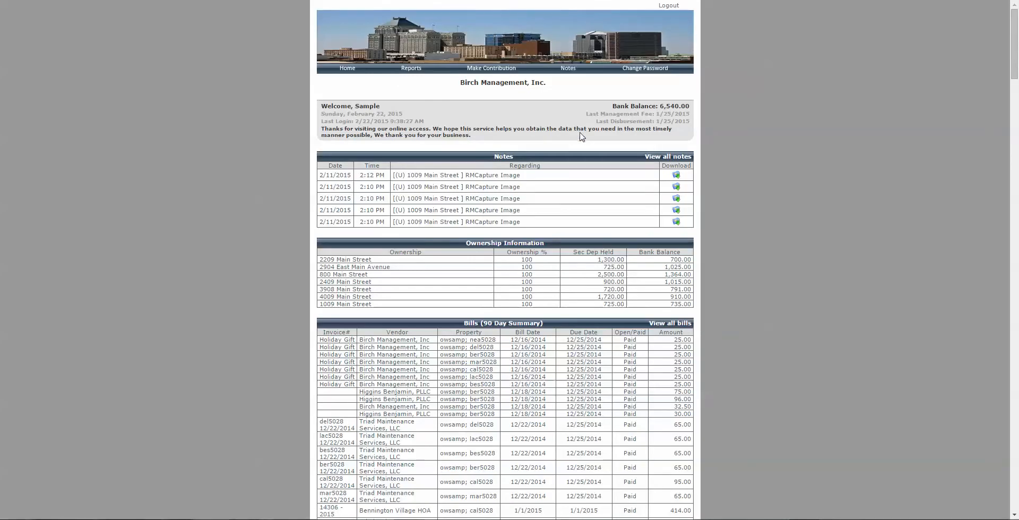
{"action": "mouse_move", "coordinate": [711, 164]}
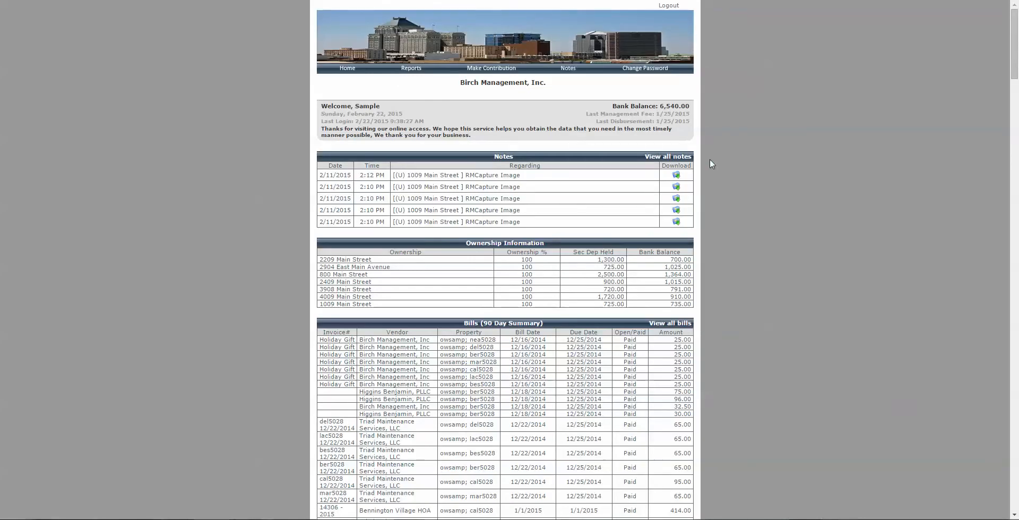
{"action": "mouse_move", "coordinate": [744, 164]}
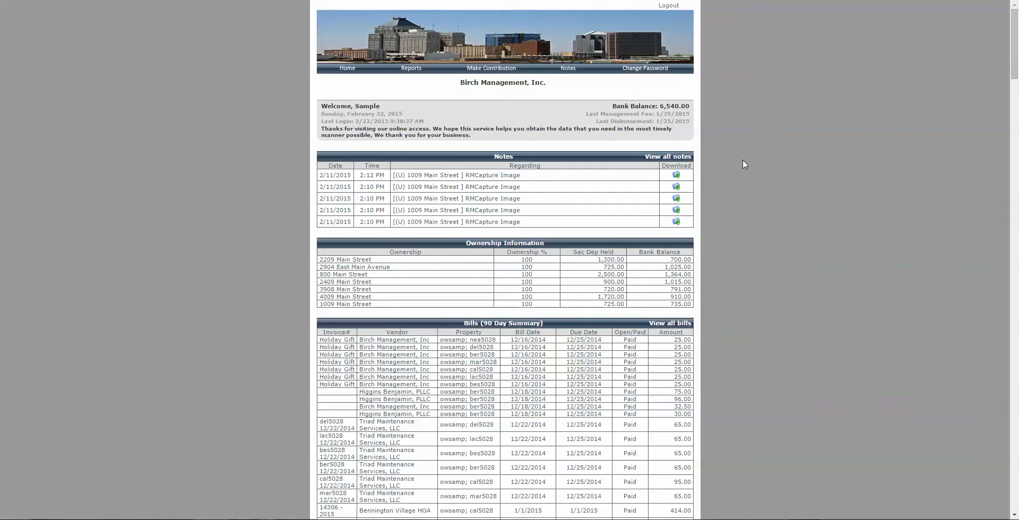
{"action": "mouse_move", "coordinate": [751, 101]}
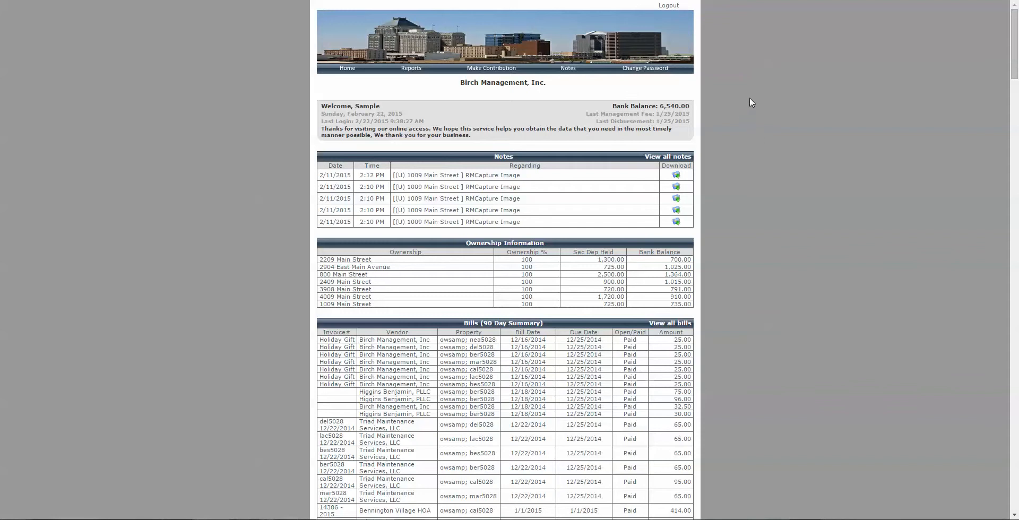
{"action": "mouse_move", "coordinate": [727, 132]}
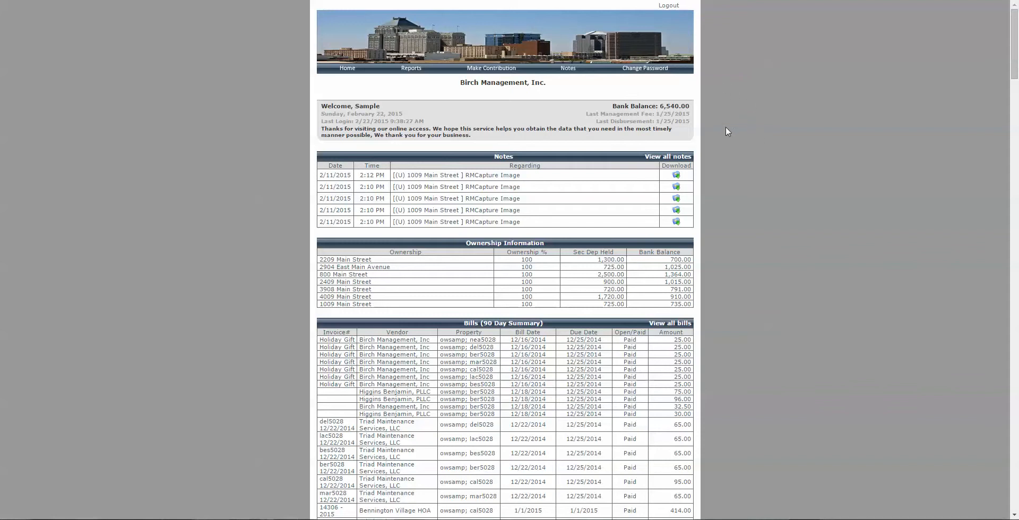